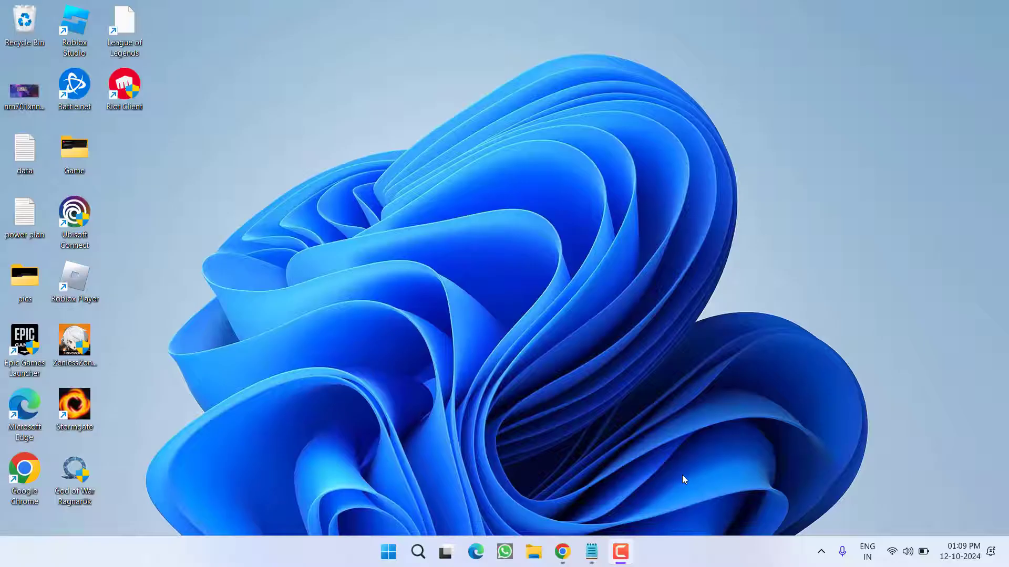
Launch Programs and Features via the Run dialog with appwiz.cpl
{"action": "double_click", "coordinate": [123, 25]}
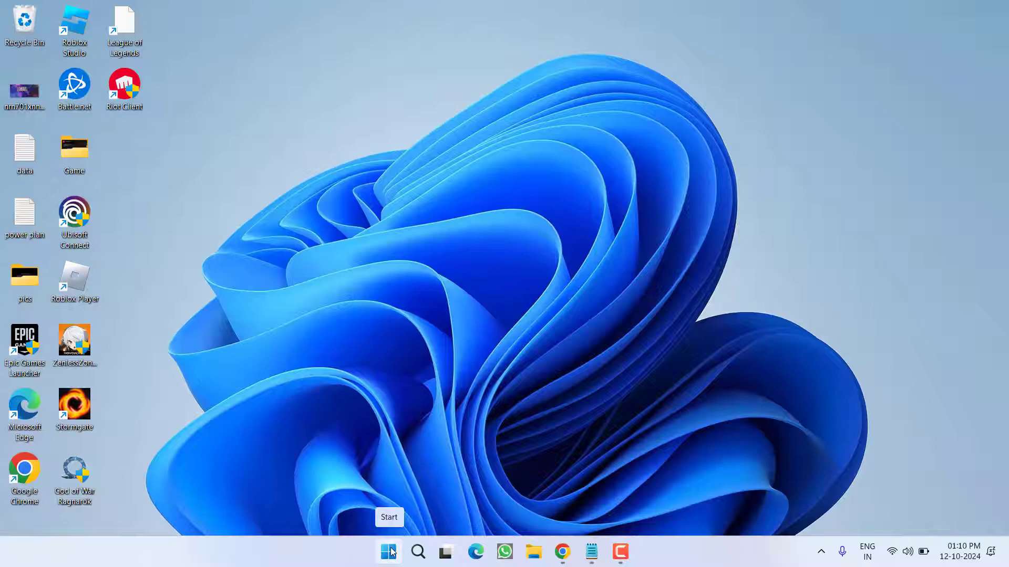
{"action": "right_click", "coordinate": [388, 552]}
{"action": "type", "text": "appwiz.cpl"}
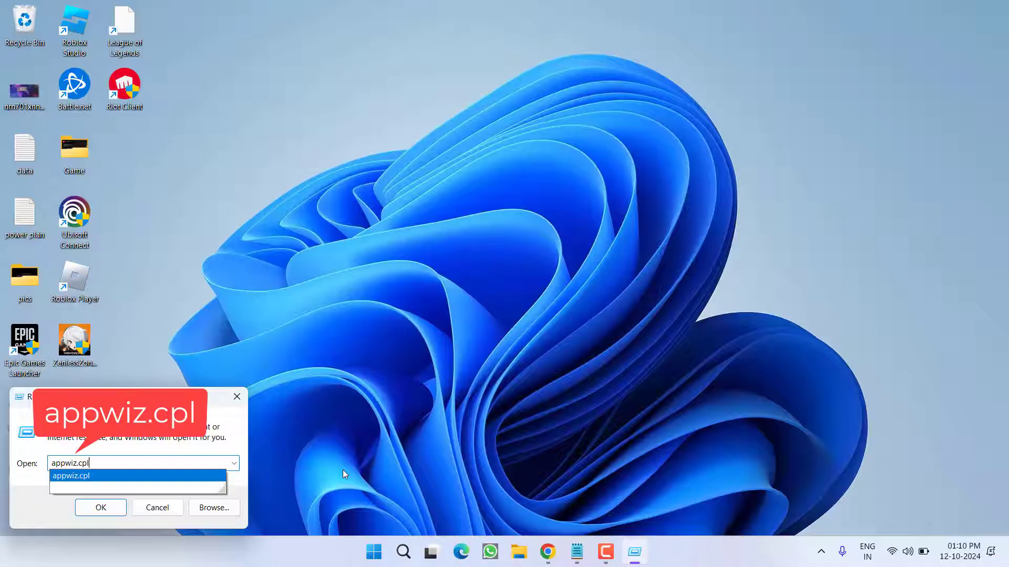
{"action": "left_click", "coordinate": [100, 507]}
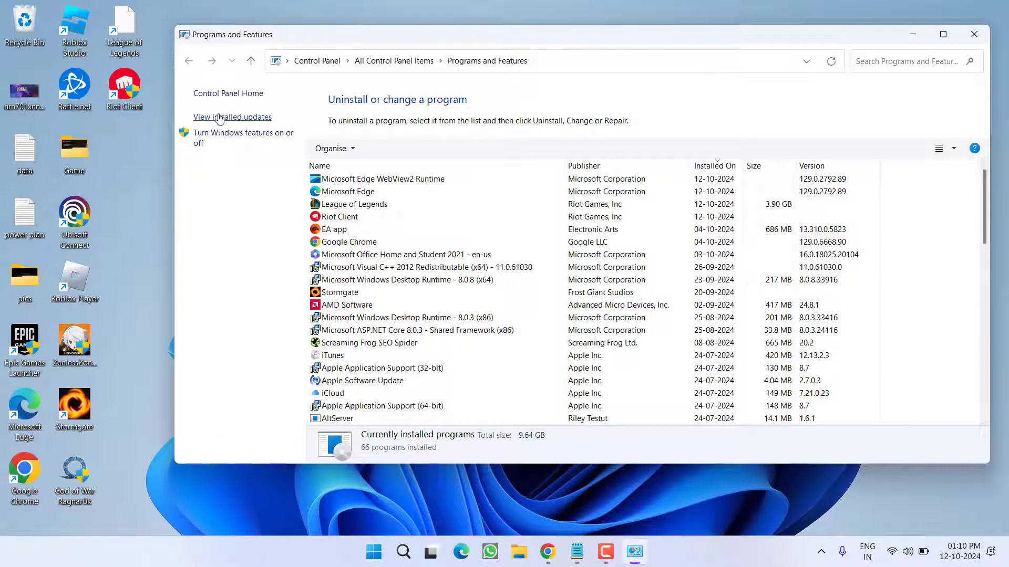
Review the three uninstallable Windows updates in Settings, then close the window
{"action": "left_click", "coordinate": [232, 117]}
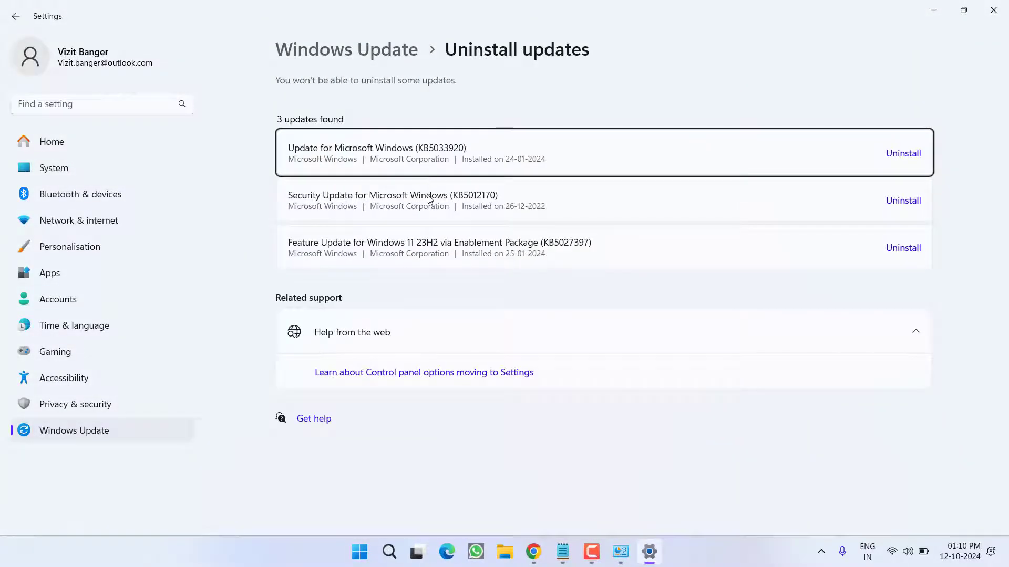
{"action": "mouse_move", "coordinate": [523, 174]}
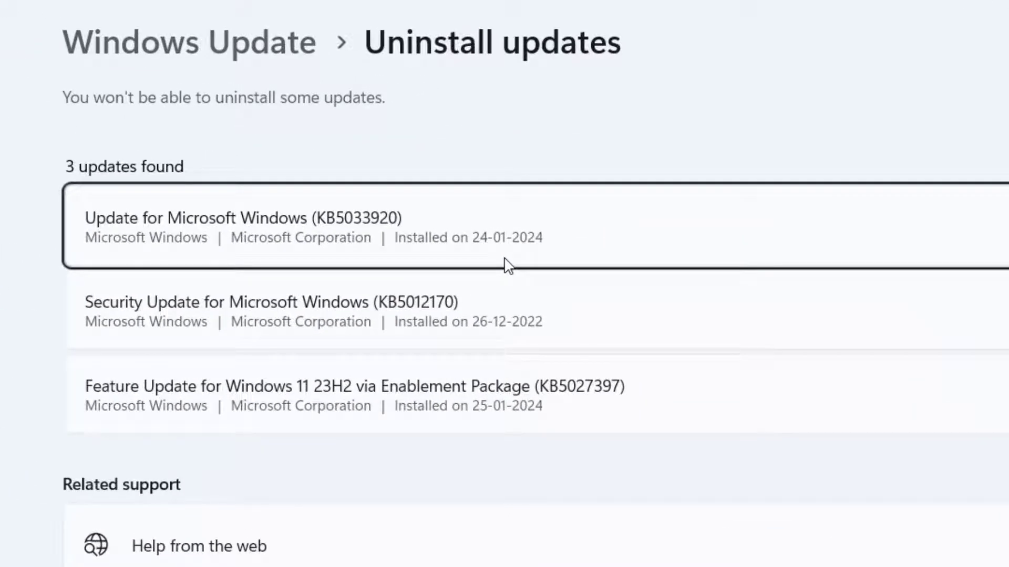
{"action": "mouse_move", "coordinate": [546, 346]}
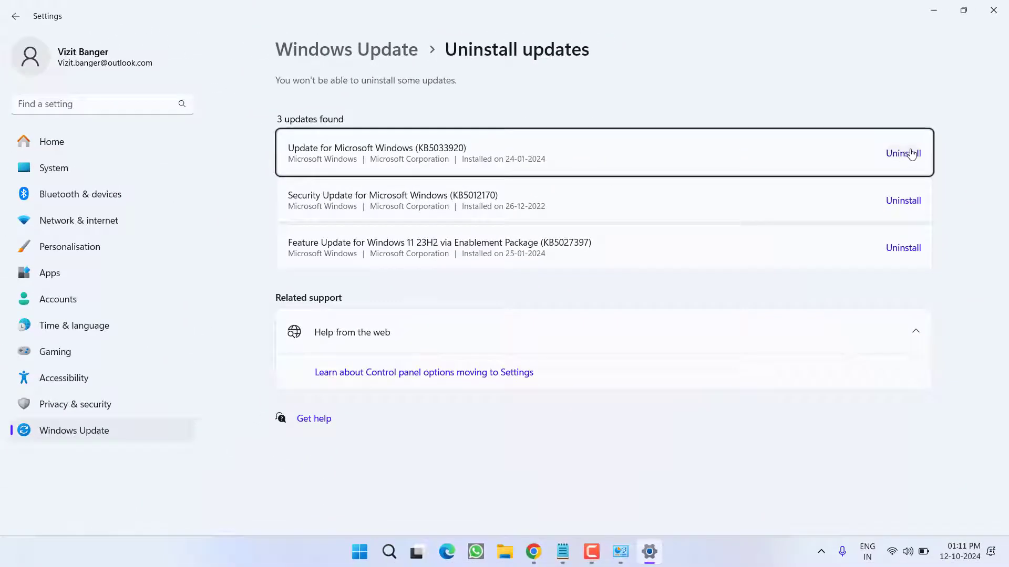
{"action": "mouse_move", "coordinate": [993, 11]}
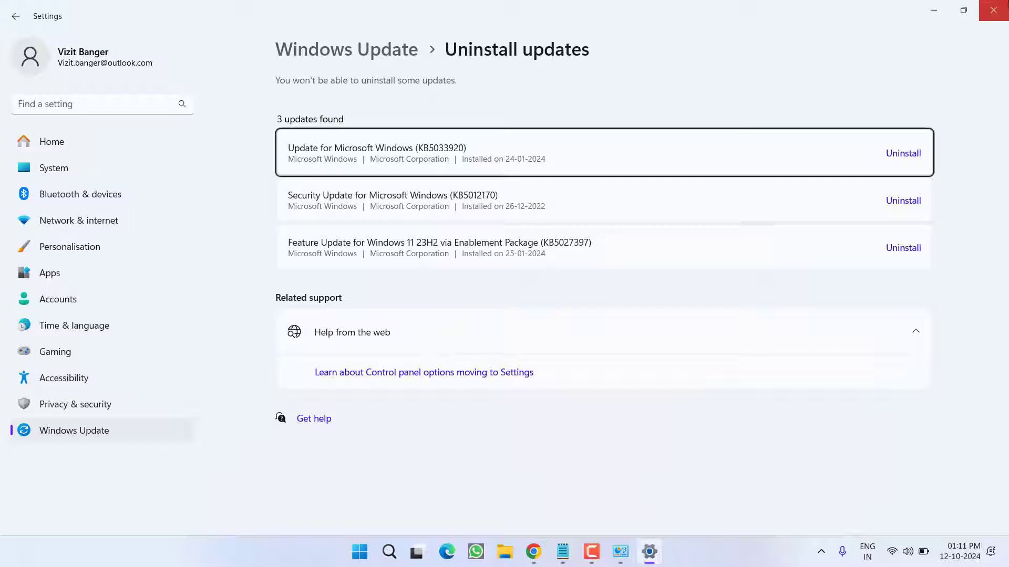
{"action": "left_click", "coordinate": [993, 11]}
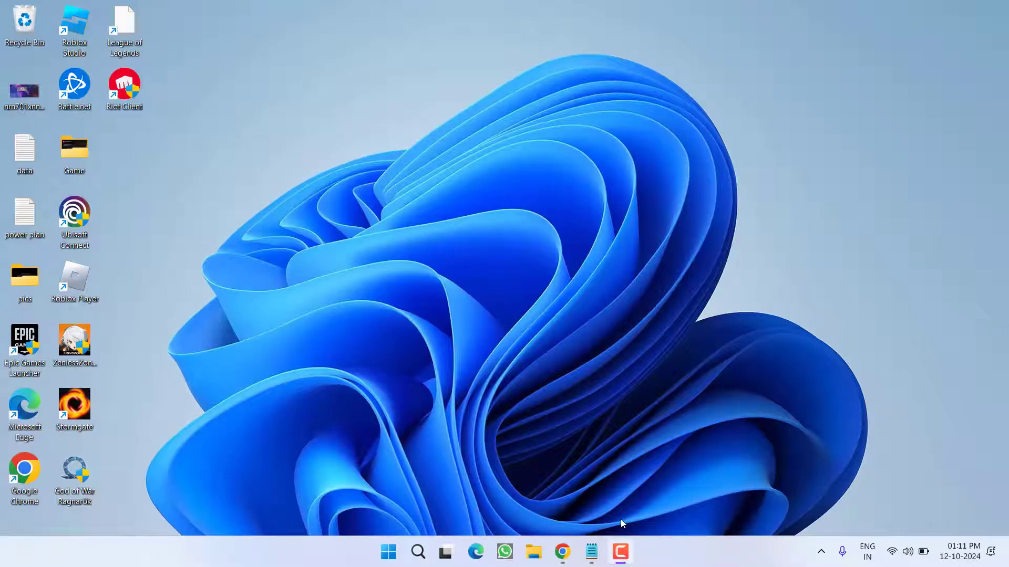
{"action": "mouse_move", "coordinate": [724, 506]}
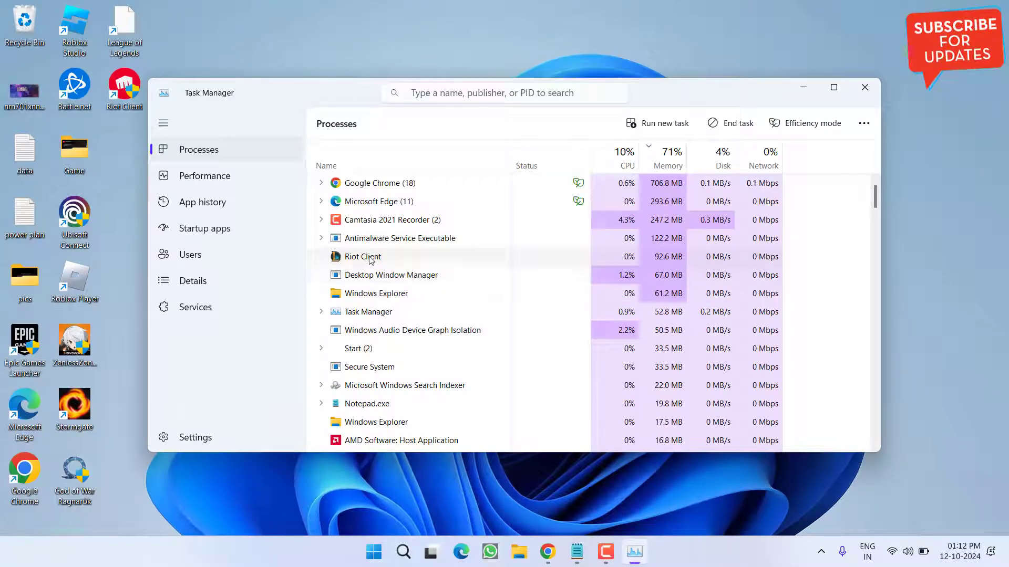
End the Riot Client process in Task Manager and close it
{"action": "right_click", "coordinate": [361, 257]}
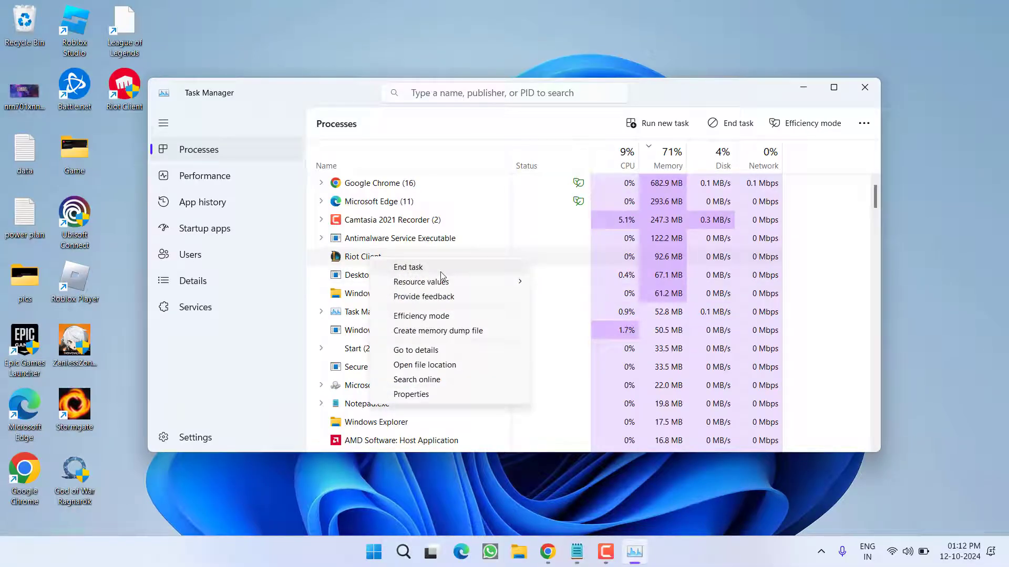
{"action": "left_click", "coordinate": [408, 267]}
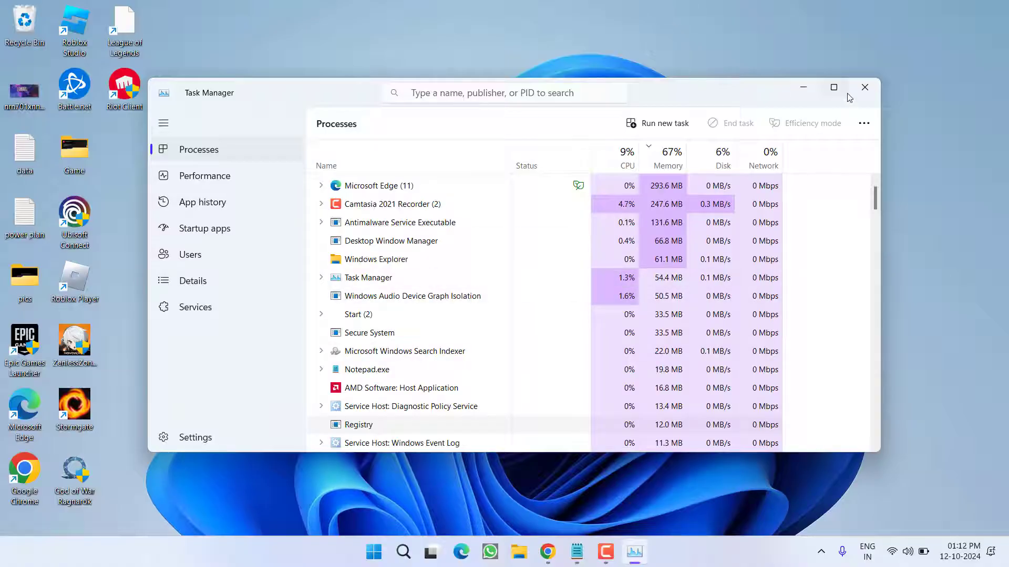
{"action": "left_click", "coordinate": [864, 87]}
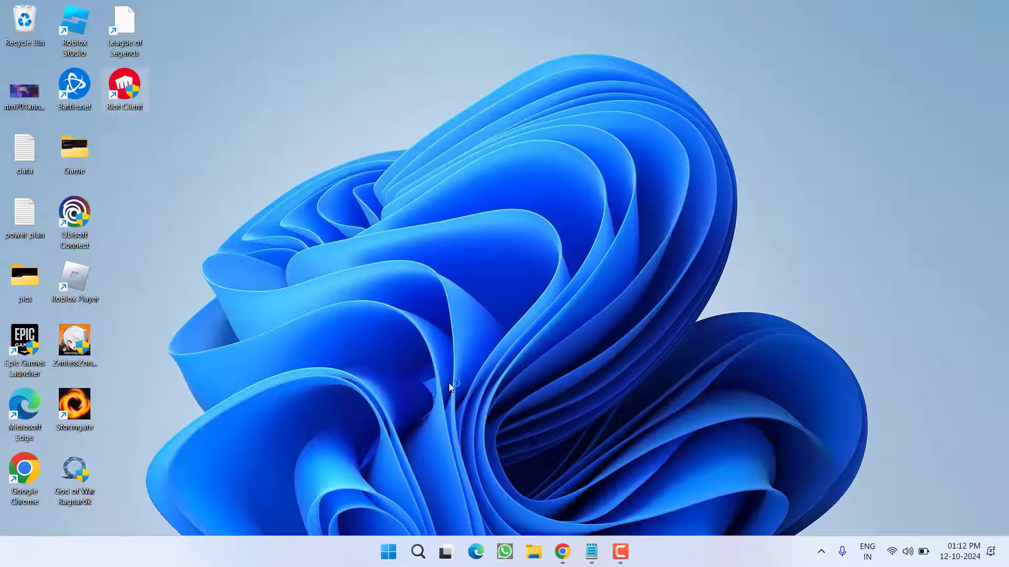
{"action": "mouse_move", "coordinate": [429, 395]}
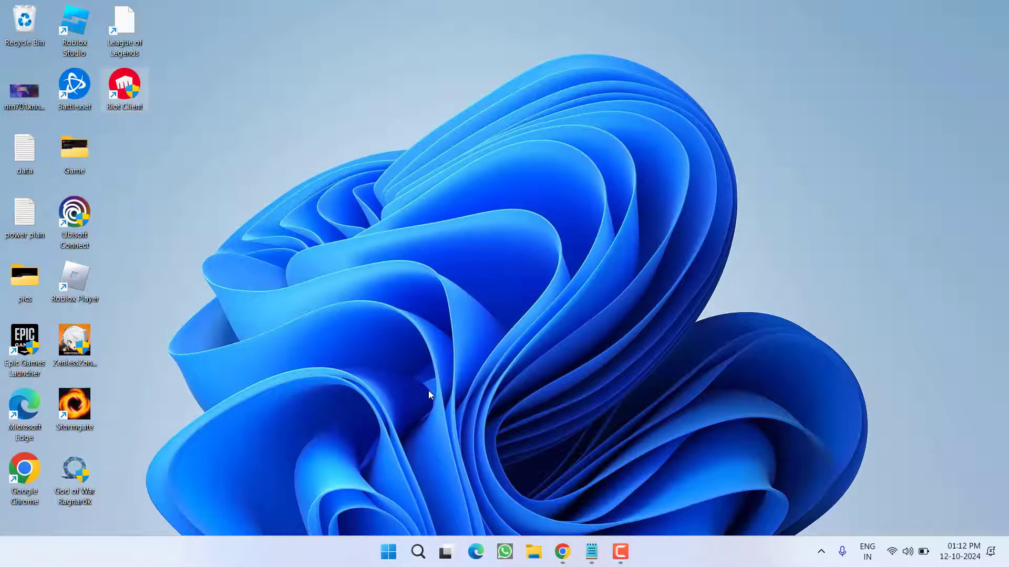
{"action": "mouse_move", "coordinate": [478, 338]}
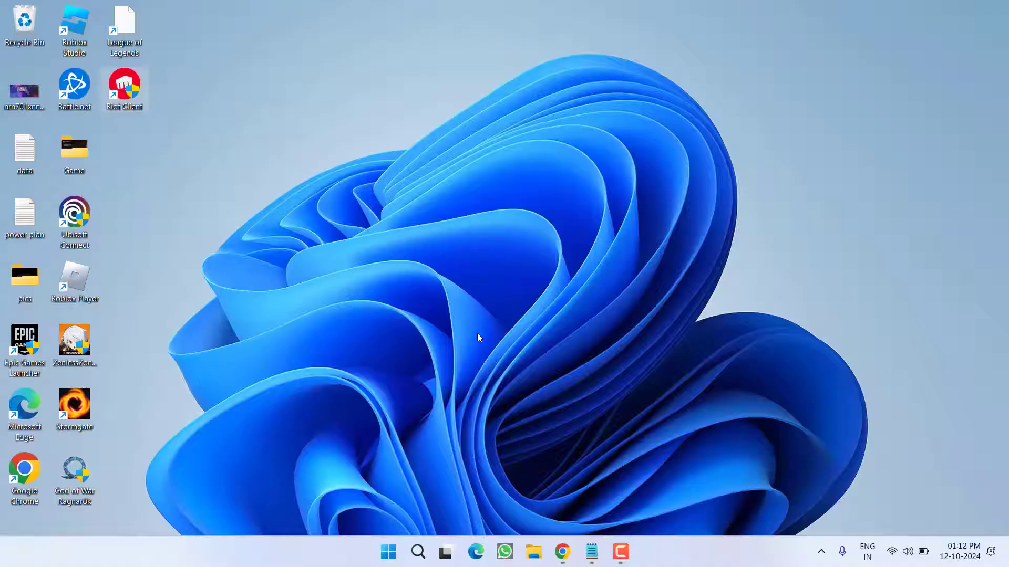
Relaunch Riot Client from the desktop and start Google sign-in with the chosen account
{"action": "double_click", "coordinate": [124, 83]}
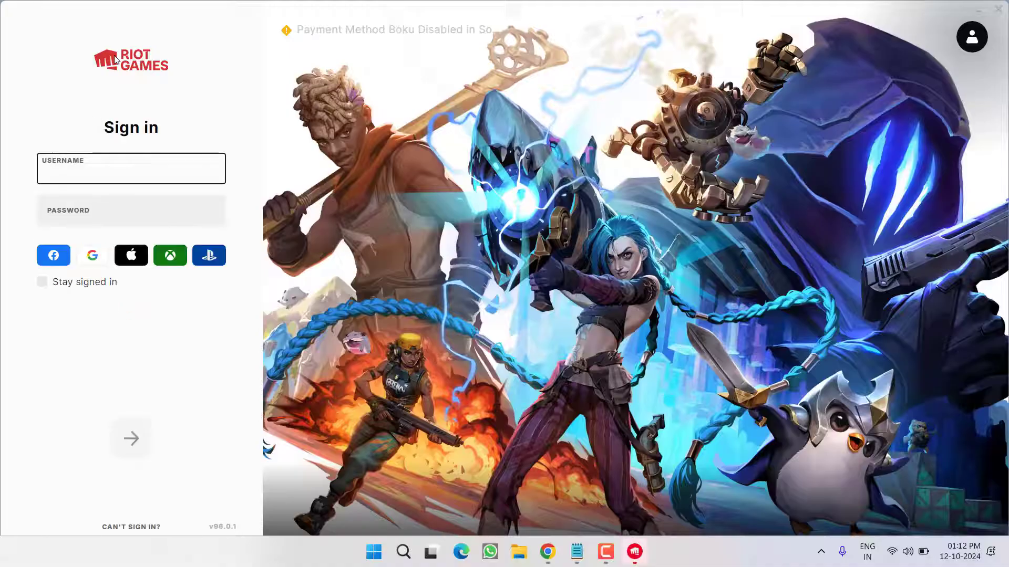
{"action": "left_click", "coordinate": [91, 255]}
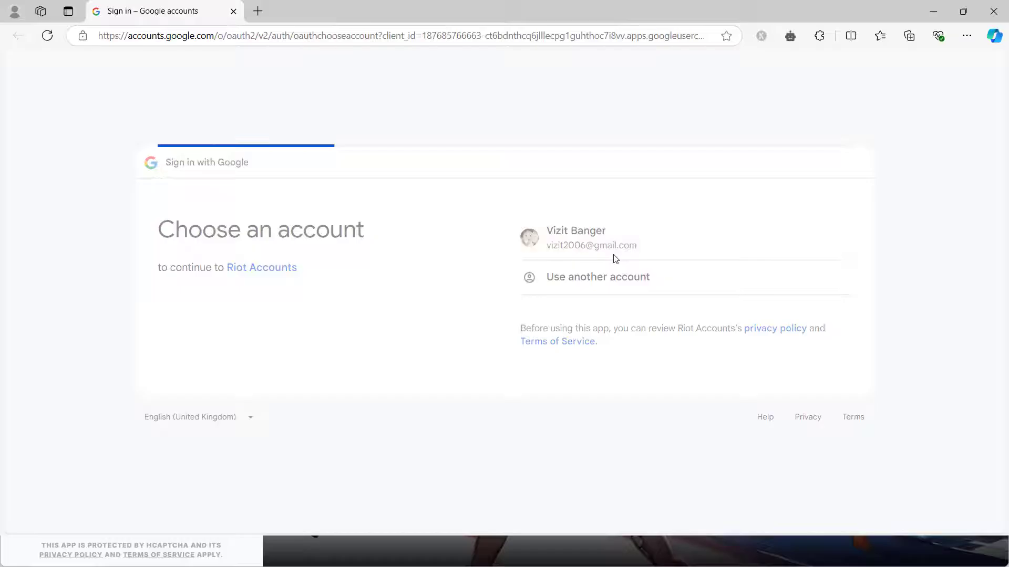
{"action": "left_click", "coordinate": [576, 237]}
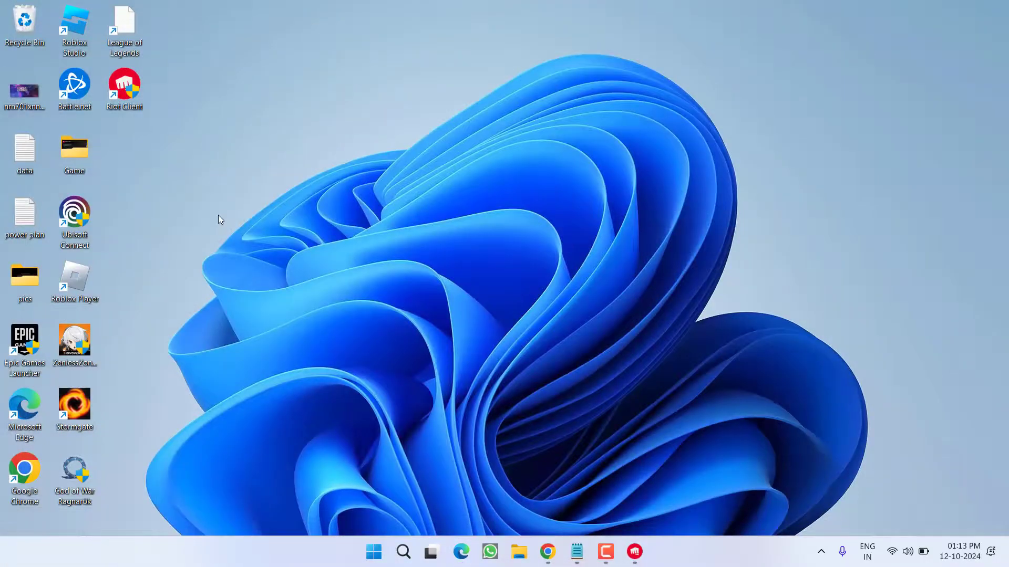
{"action": "mouse_move", "coordinate": [282, 256]}
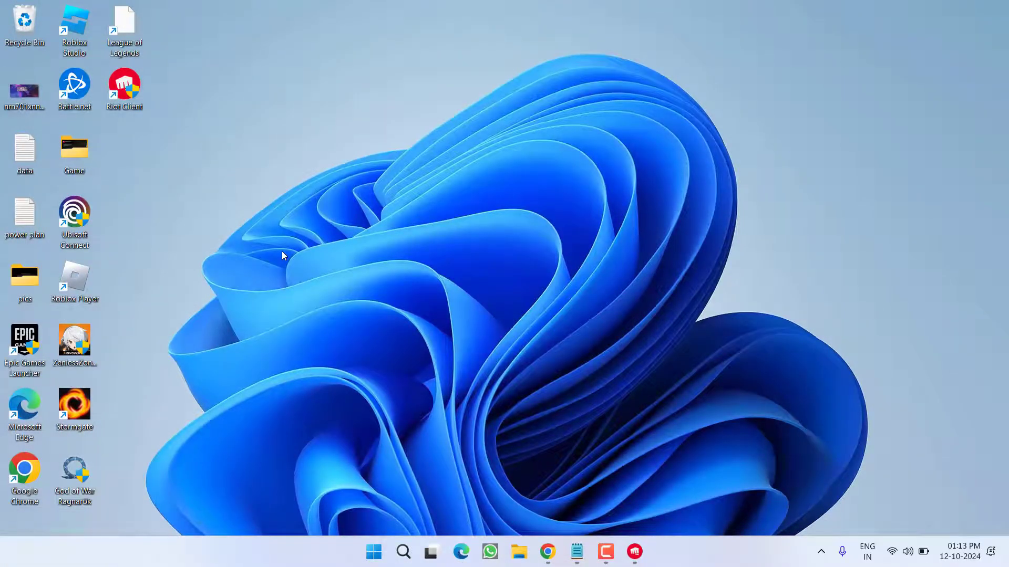
{"action": "mouse_move", "coordinate": [296, 503]}
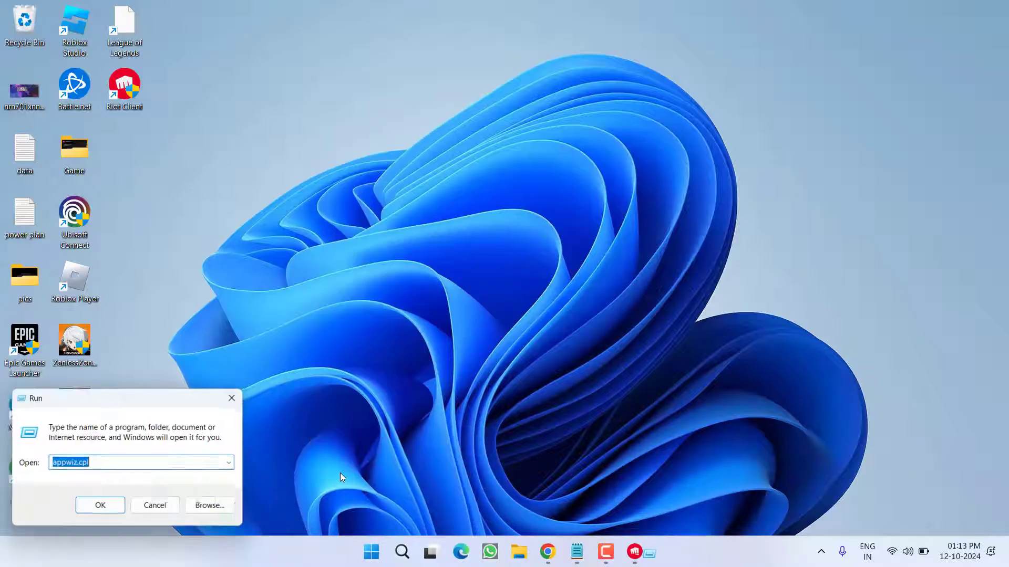
Launch the Registry Editor via regedit in the Run dialog
{"action": "type", "text": "regedit"}
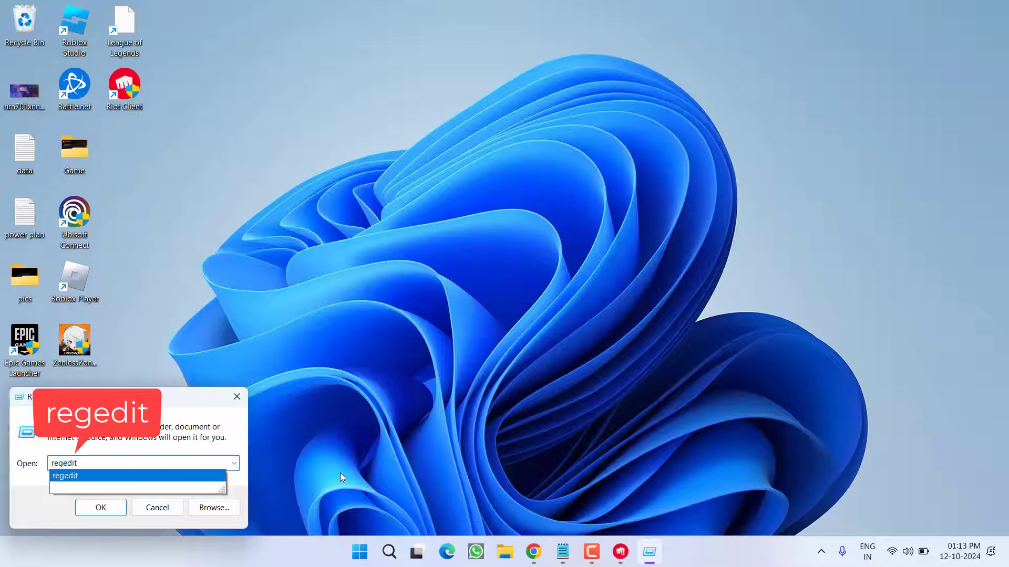
{"action": "left_click", "coordinate": [101, 507]}
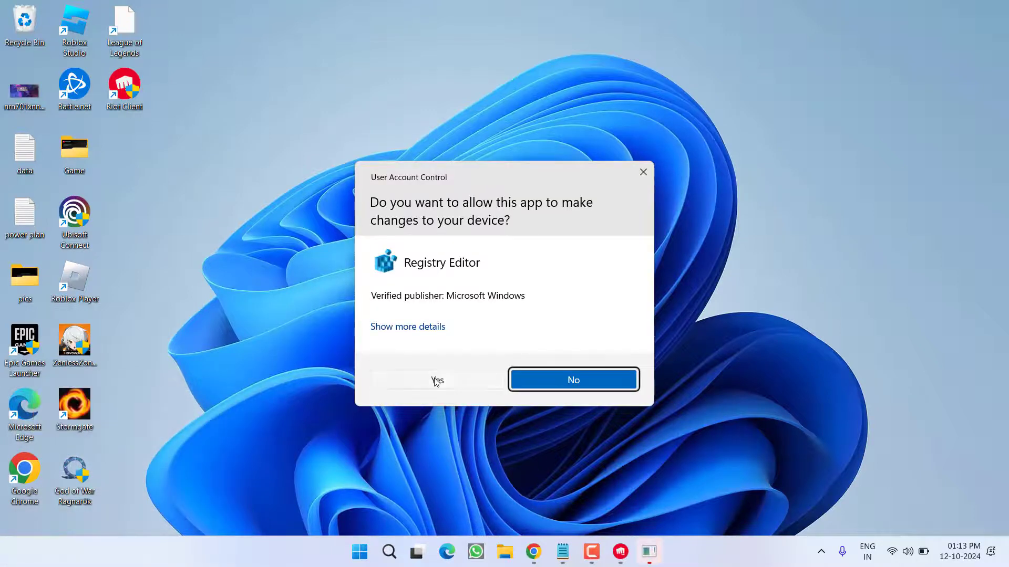
Allow Registry Editor to run and navigate to the Image File Execution Options key
{"action": "left_click", "coordinate": [436, 379]}
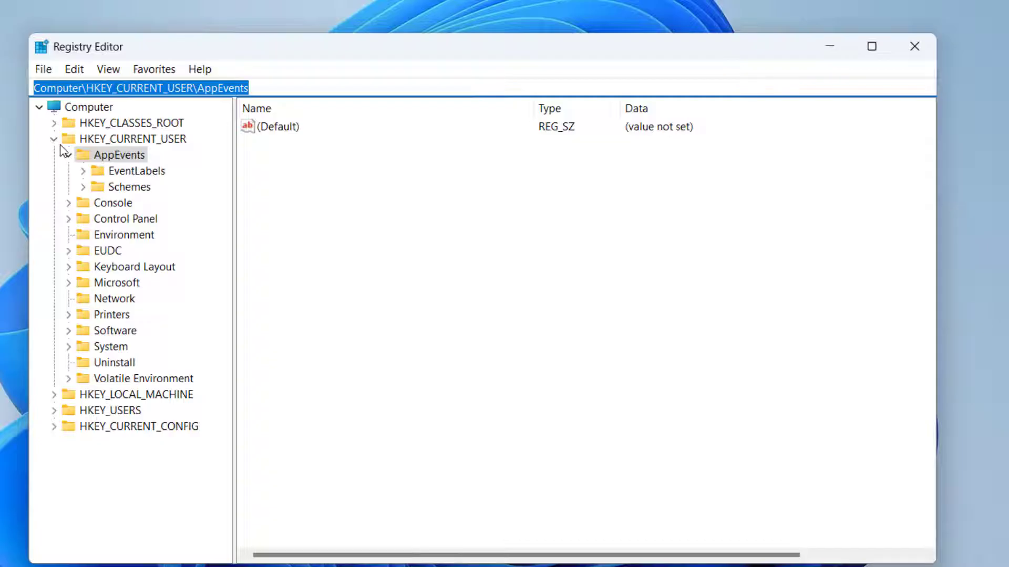
{"action": "type", "text": "Computer\\HKEY_LOCAL_MACHINE\\SOFTWARE\\Microsoft\\Windows NT\\CurrentVersion\\Image File Execution Options"}
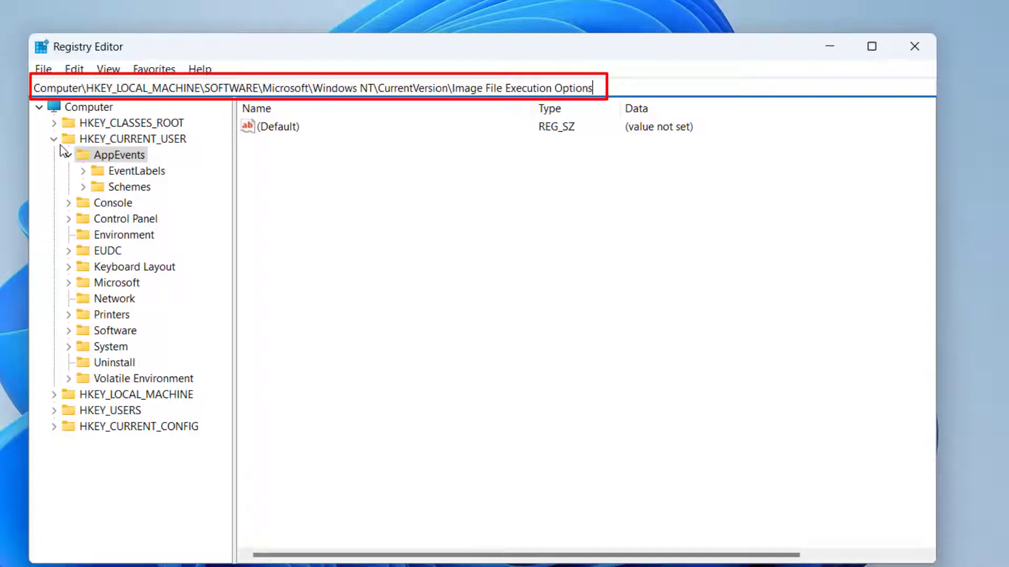
{"action": "key", "text": "Enter"}
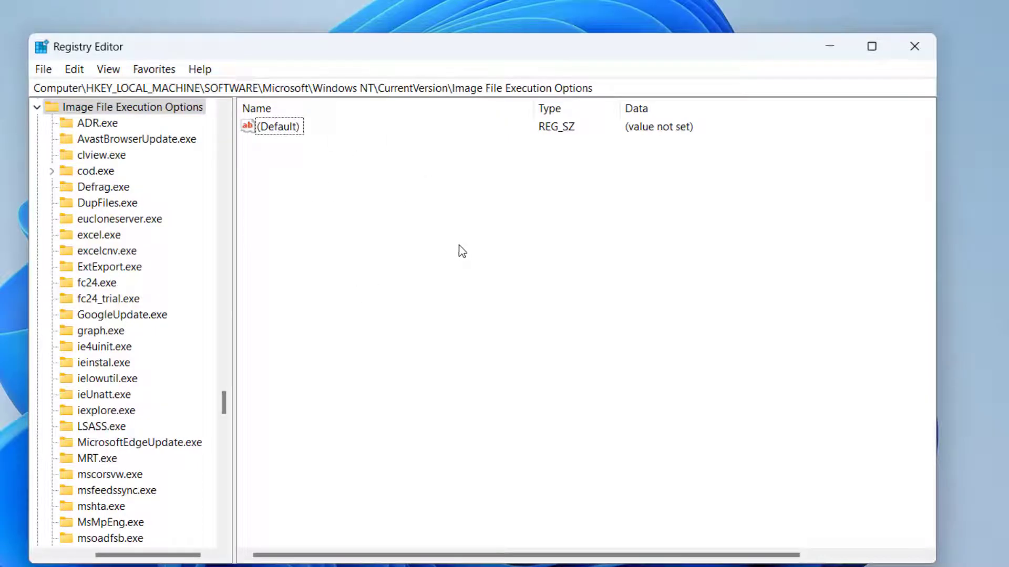
{"action": "mouse_move", "coordinate": [463, 246]}
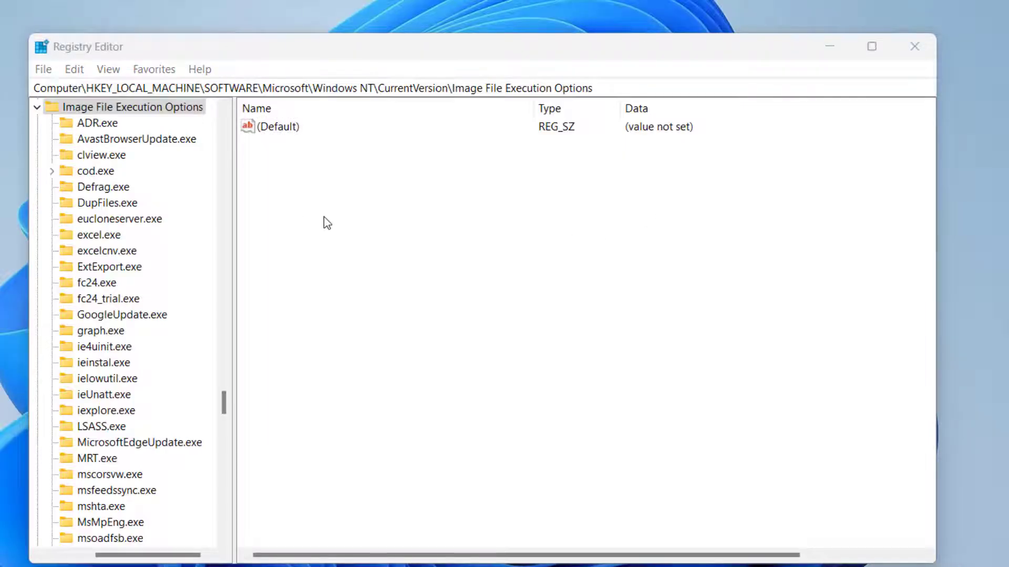
Create a new DWORD (32-bit) value named DevoverrideEnable under that key
{"action": "right_click", "coordinate": [327, 222]}
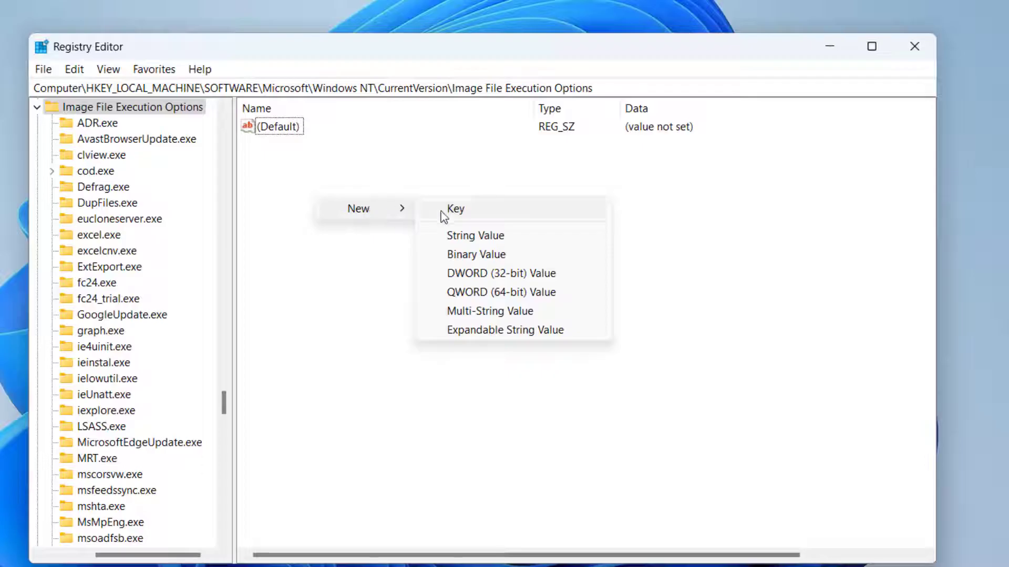
{"action": "mouse_move", "coordinate": [505, 277]}
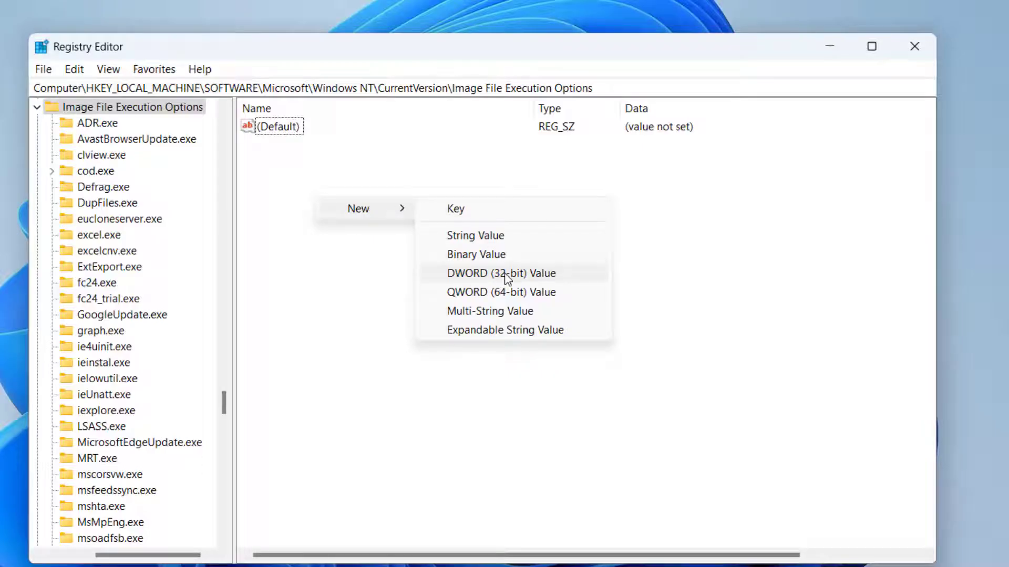
{"action": "left_click", "coordinate": [501, 272]}
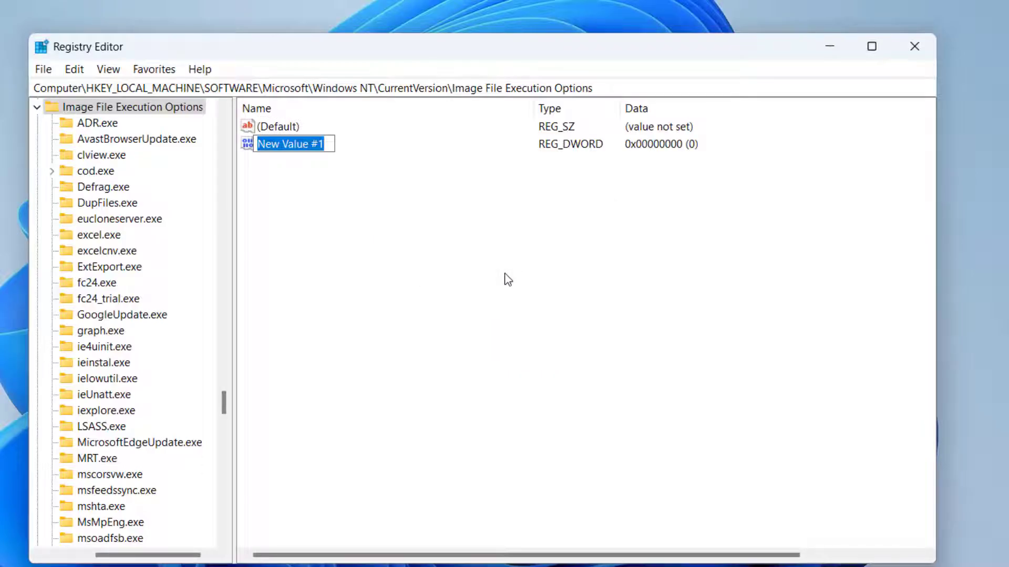
{"action": "type", "text": "Devover"}
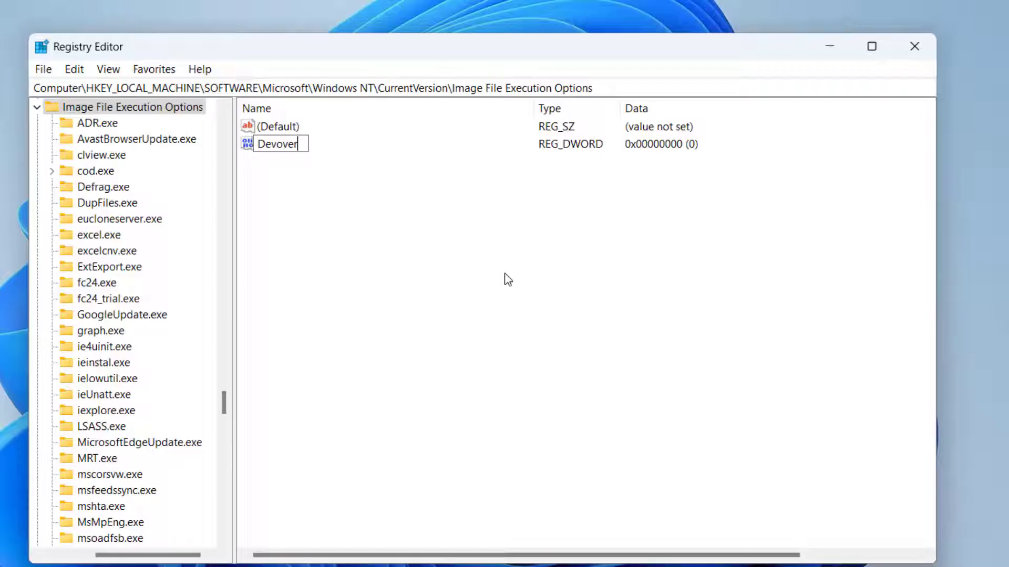
{"action": "type", "text": "rrideEnable"}
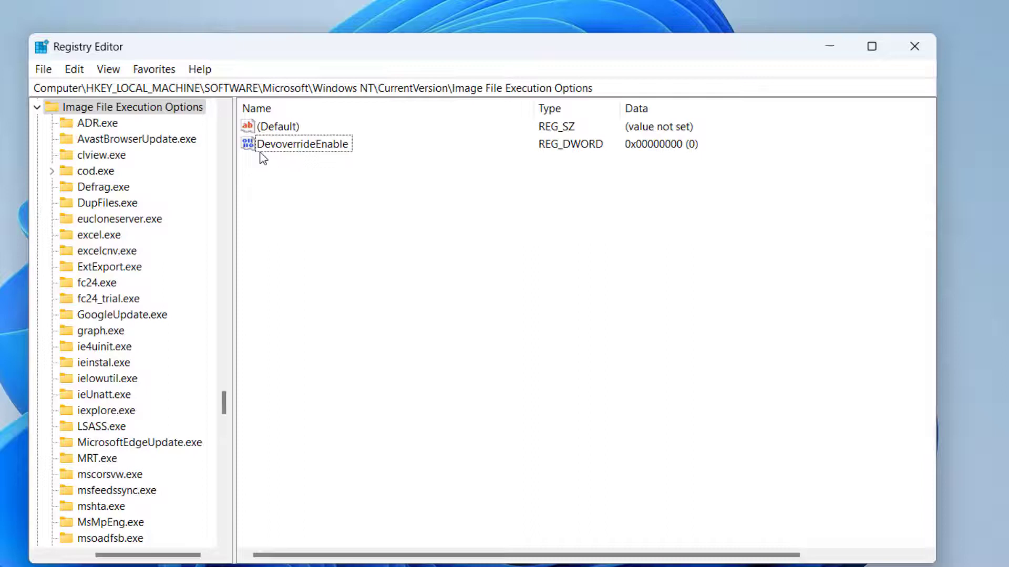
Set DevoverrideEnable's value data to 0 and close Registry Editor
{"action": "double_click", "coordinate": [302, 144]}
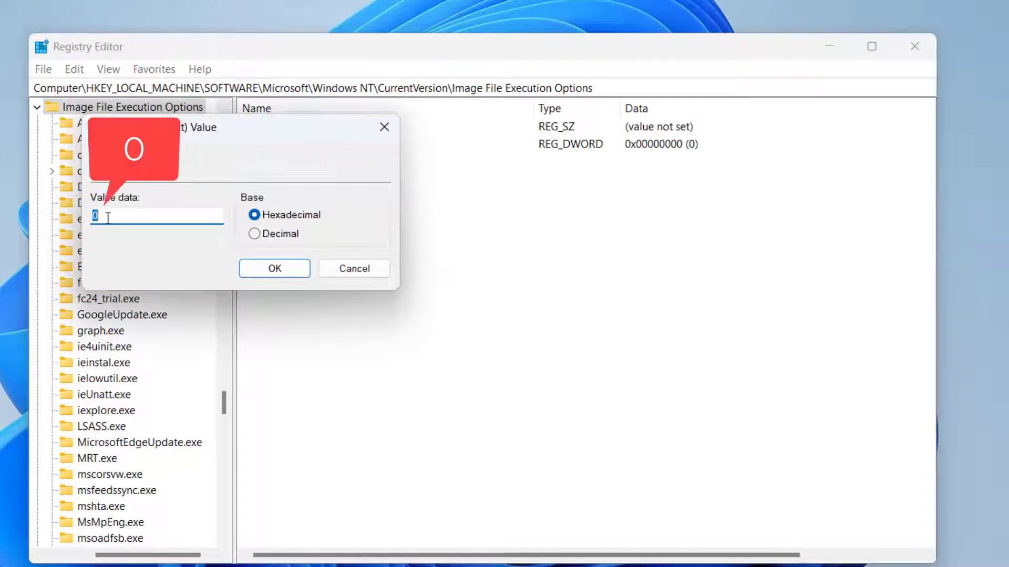
{"action": "mouse_move", "coordinate": [161, 262]}
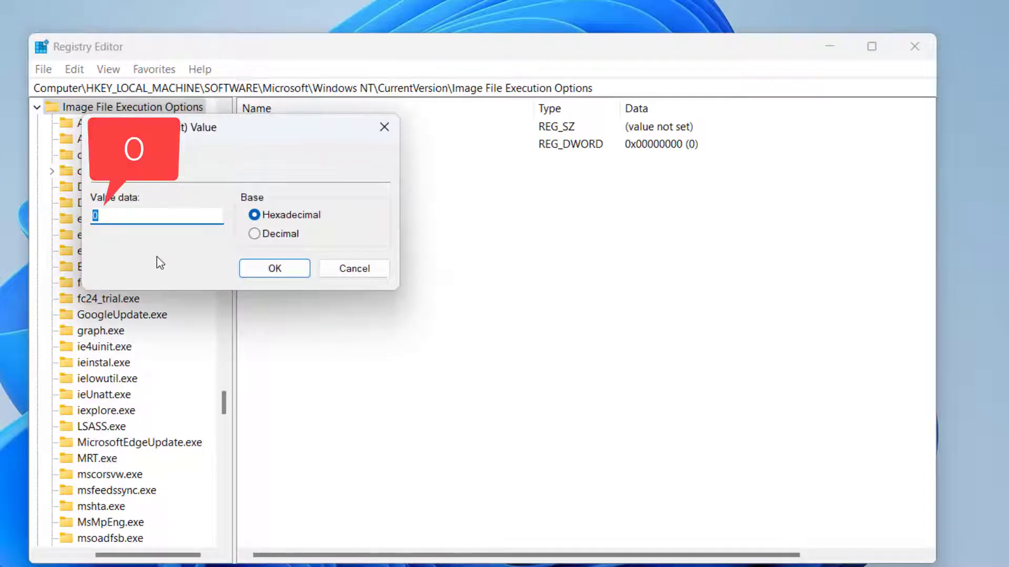
{"action": "left_click", "coordinate": [158, 215]}
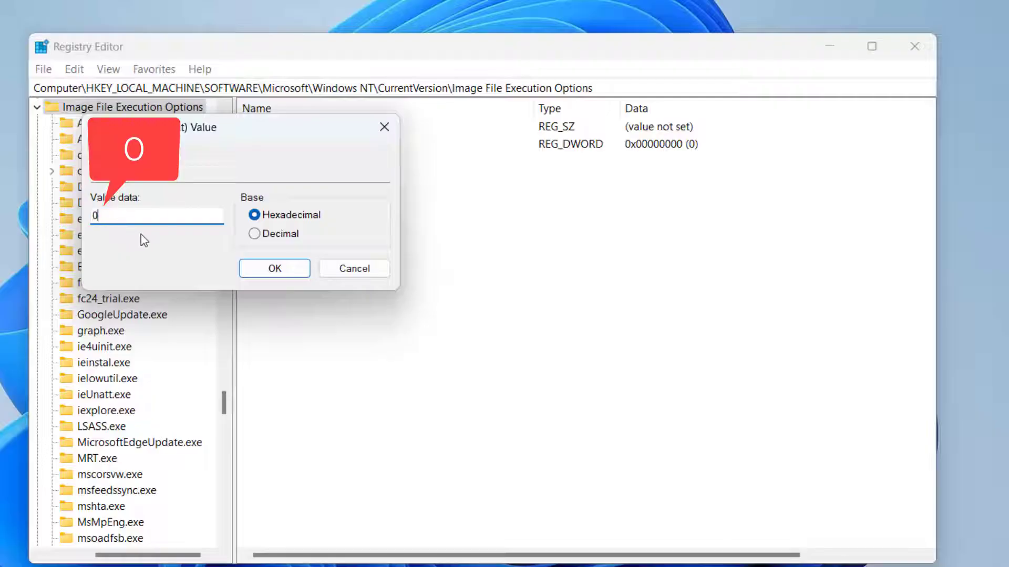
{"action": "left_click", "coordinate": [273, 269]}
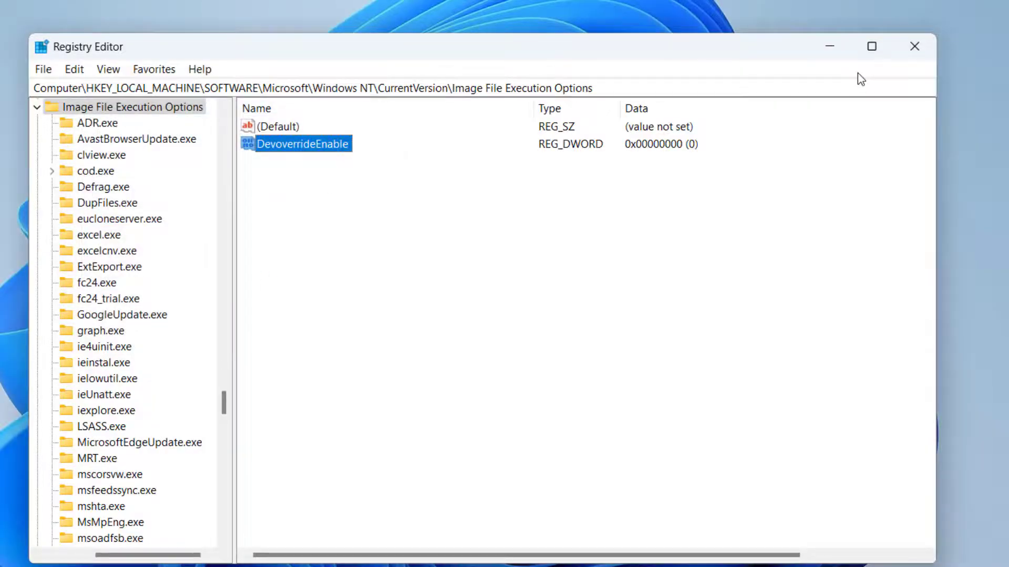
{"action": "left_click", "coordinate": [915, 46]}
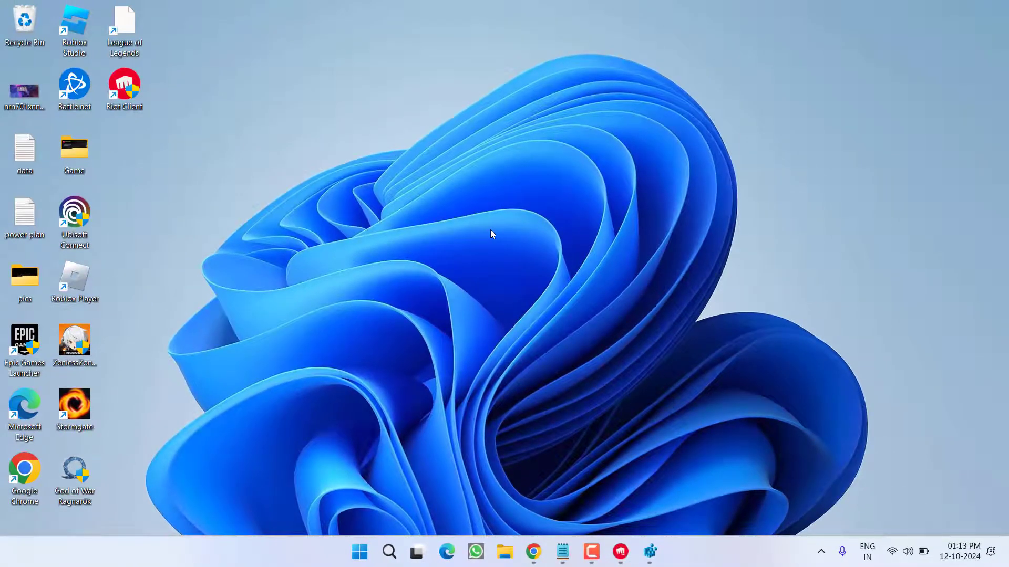
{"action": "mouse_move", "coordinate": [342, 322]}
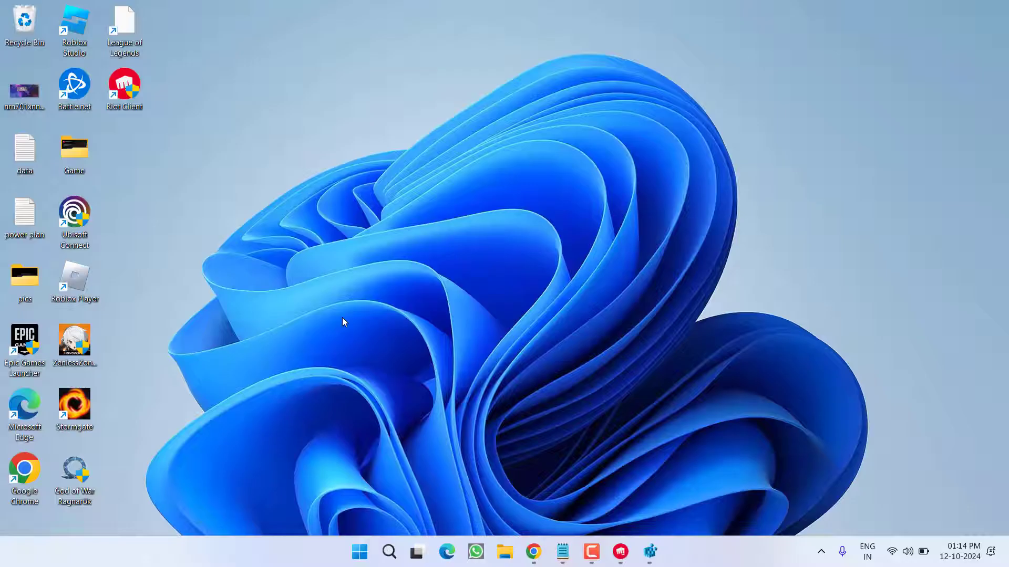
{"action": "mouse_move", "coordinate": [356, 520]}
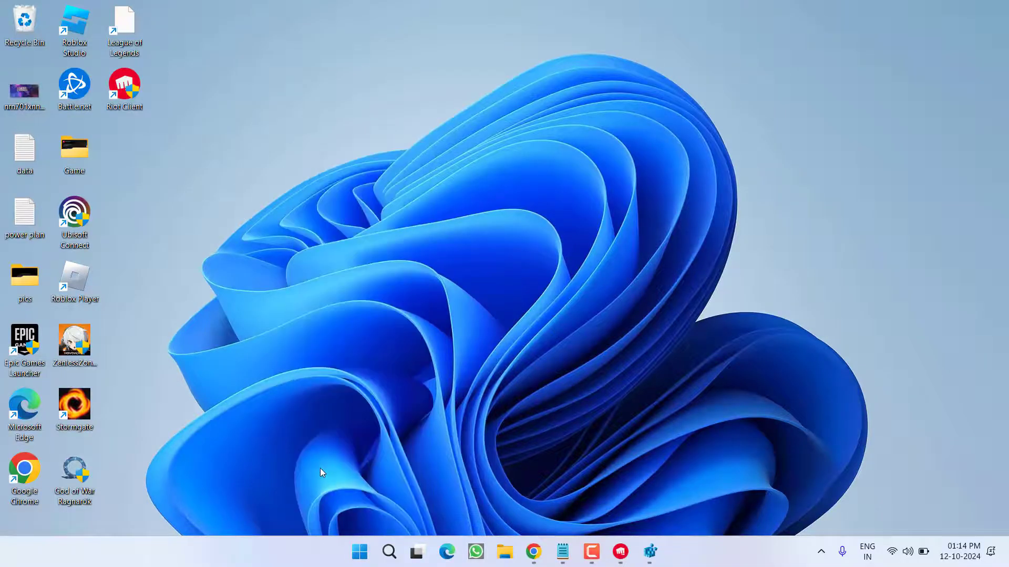
{"action": "type", "text": "lusrmgr.msc"}
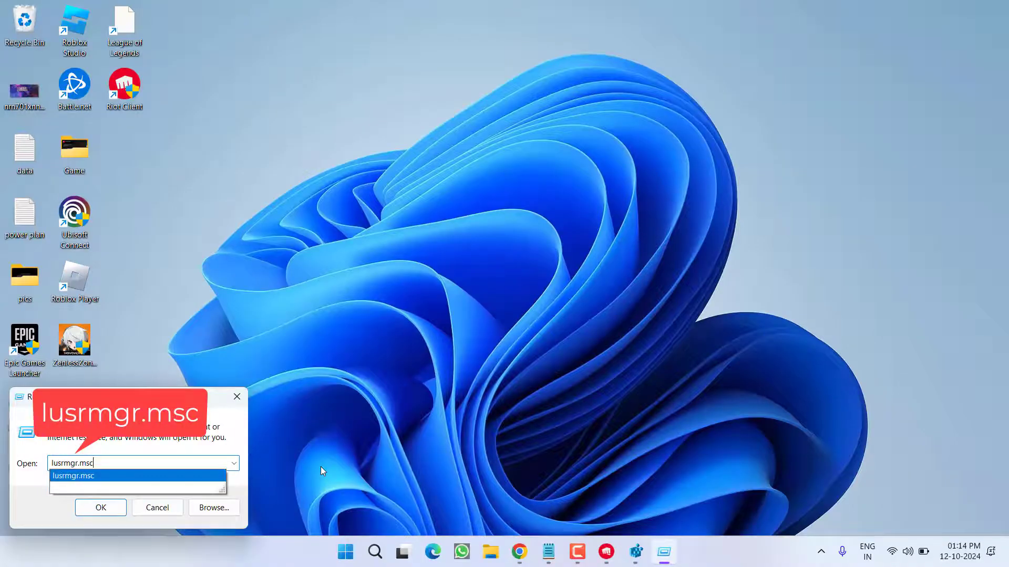
Launch Local Users and Groups via lusrmgr.msc from the Run dialog
{"action": "left_click", "coordinate": [99, 508]}
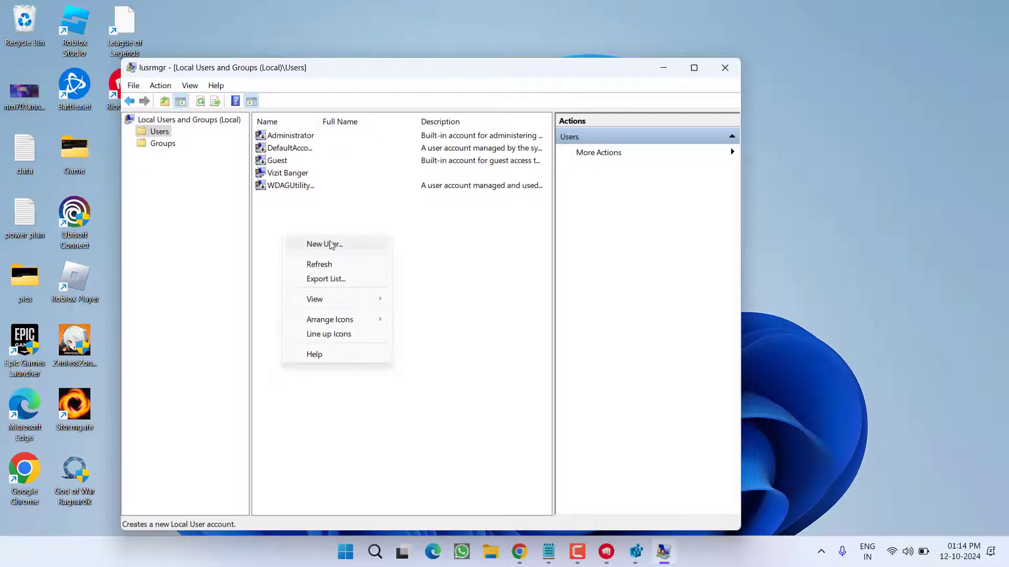
Start a new user with name lotusgeek, full name lotus and a password
{"action": "left_click", "coordinate": [324, 244]}
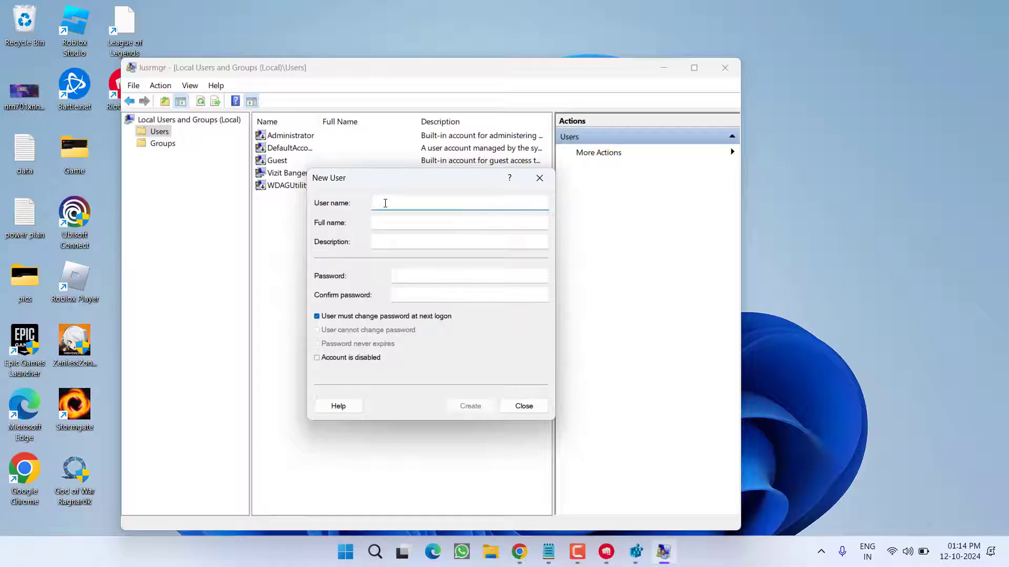
{"action": "type", "text": "lotusgeek"}
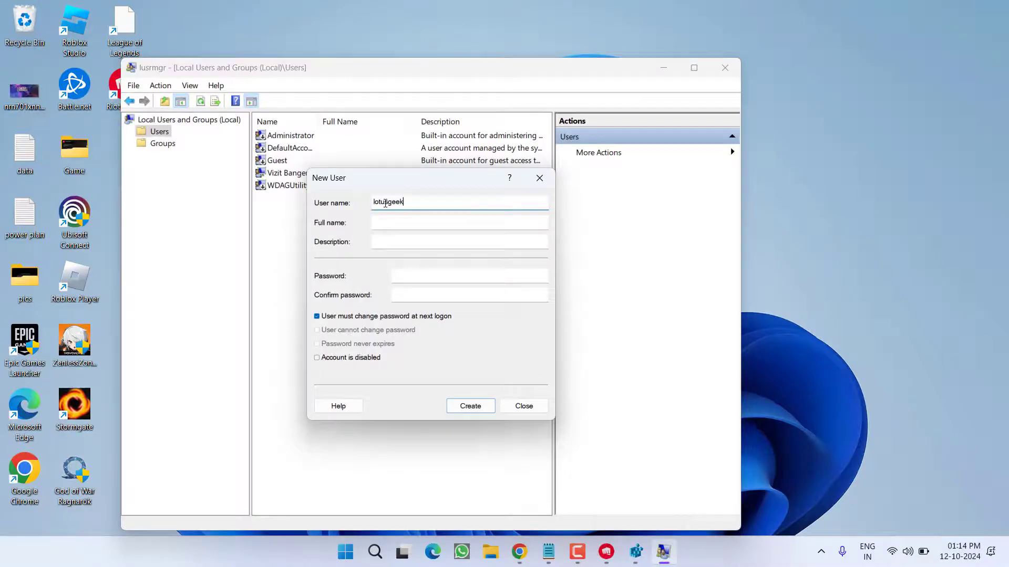
{"action": "type", "text": "lotus"}
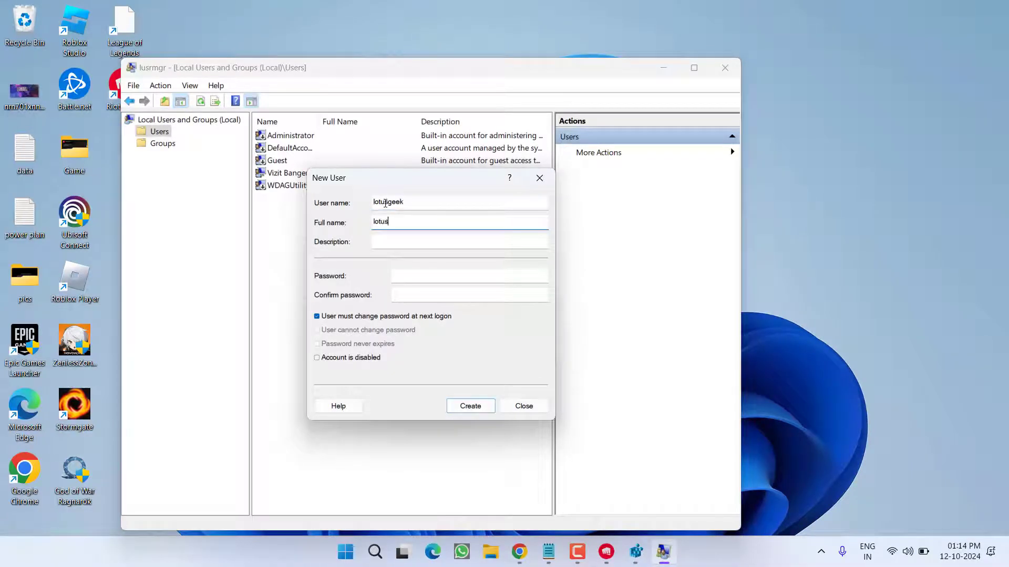
{"action": "left_click", "coordinate": [459, 240]}
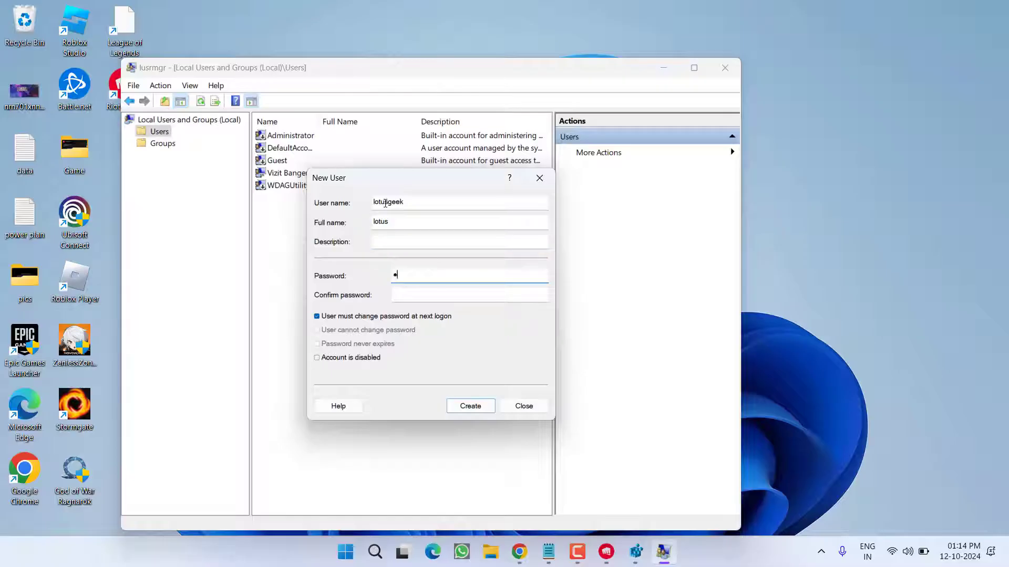
{"action": "type", "text": "••••••"}
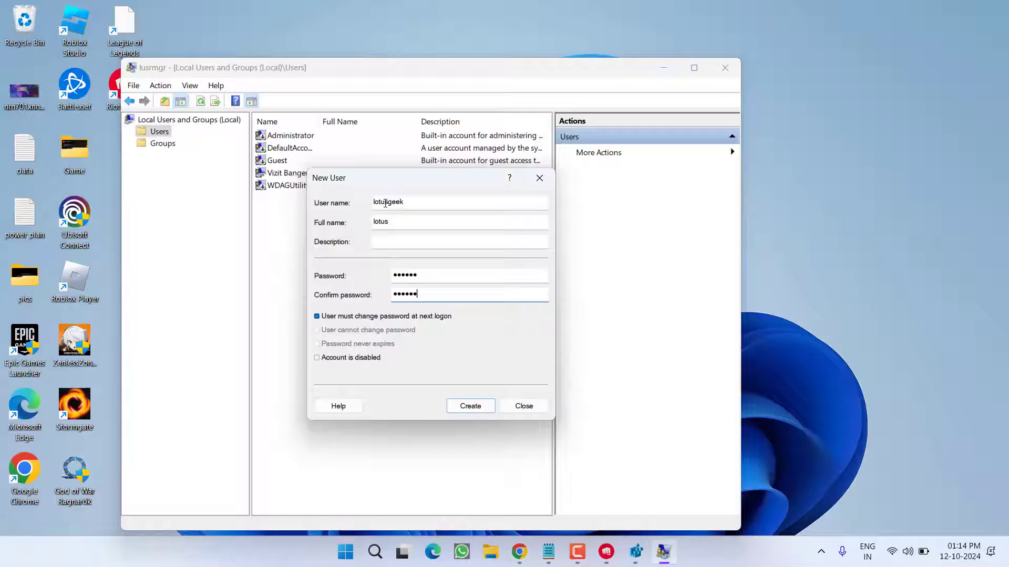
Untick password change at next logon, create the account and close the console
{"action": "left_click", "coordinate": [316, 316]}
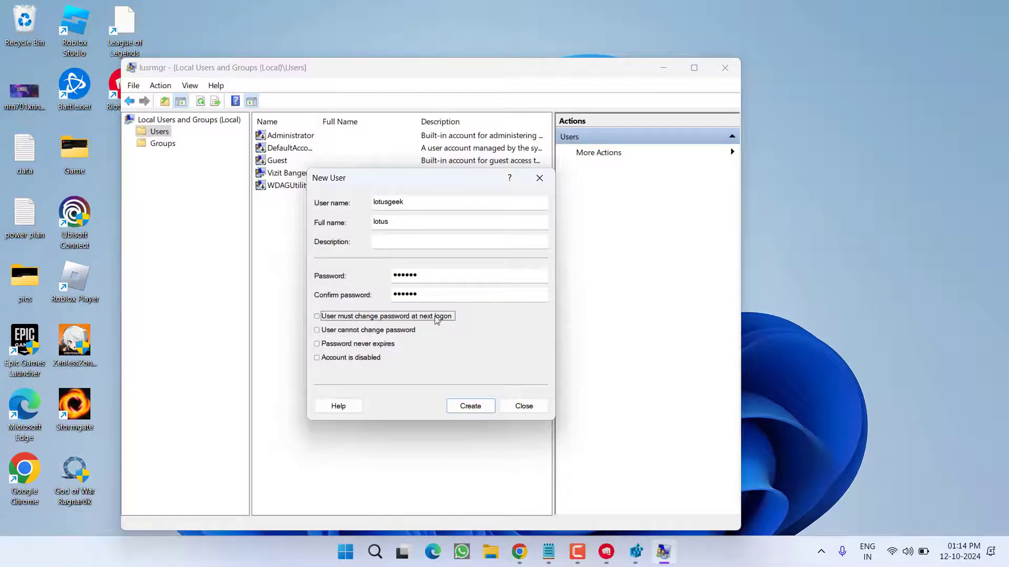
{"action": "left_click", "coordinate": [469, 406]}
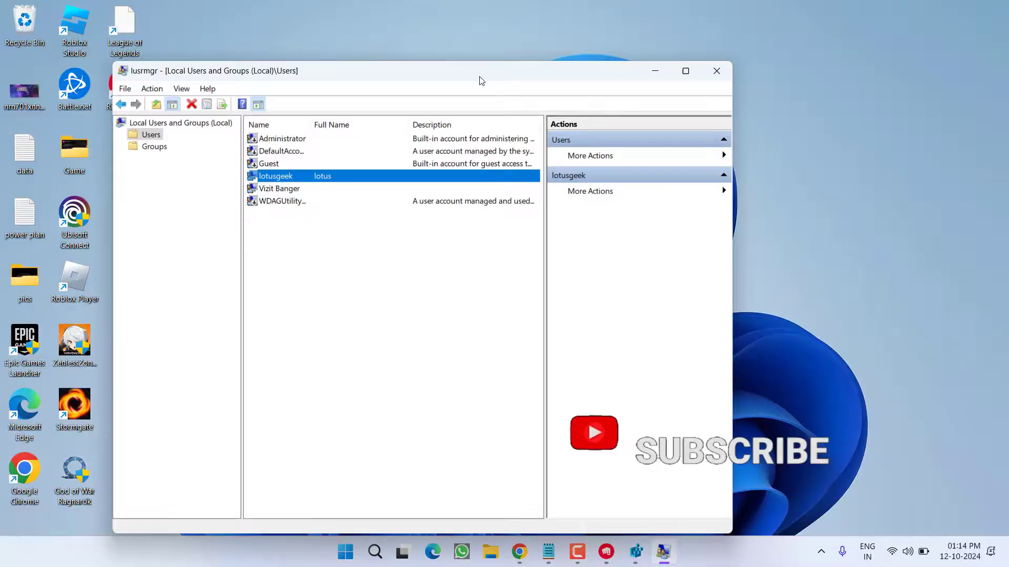
{"action": "left_click", "coordinate": [716, 71]}
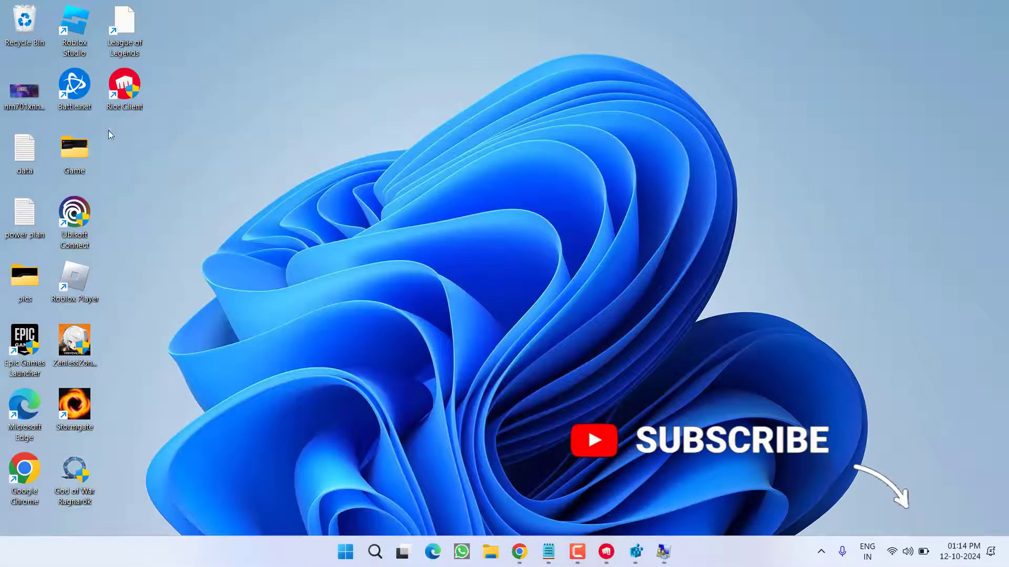
{"action": "mouse_move", "coordinate": [124, 87]}
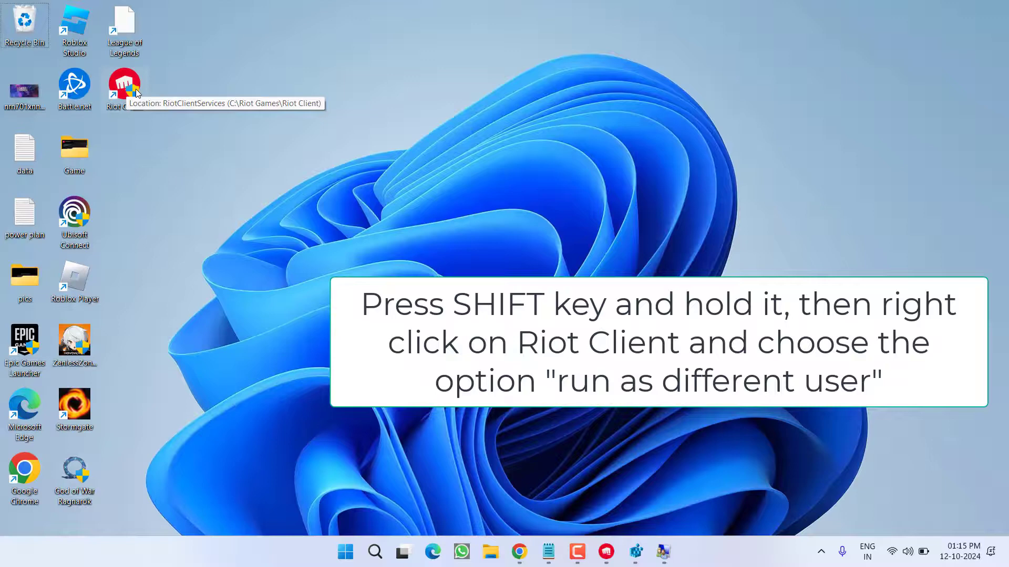
Choose 'Run as a different user' on the Riot Client desktop shortcut
{"action": "right_click", "coordinate": [123, 87]}
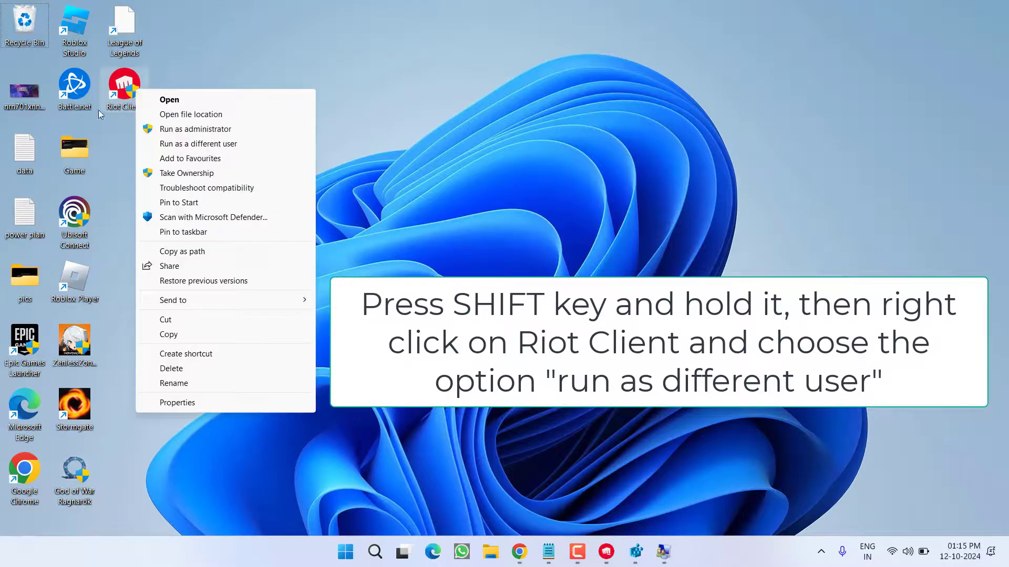
{"action": "mouse_move", "coordinate": [214, 149]}
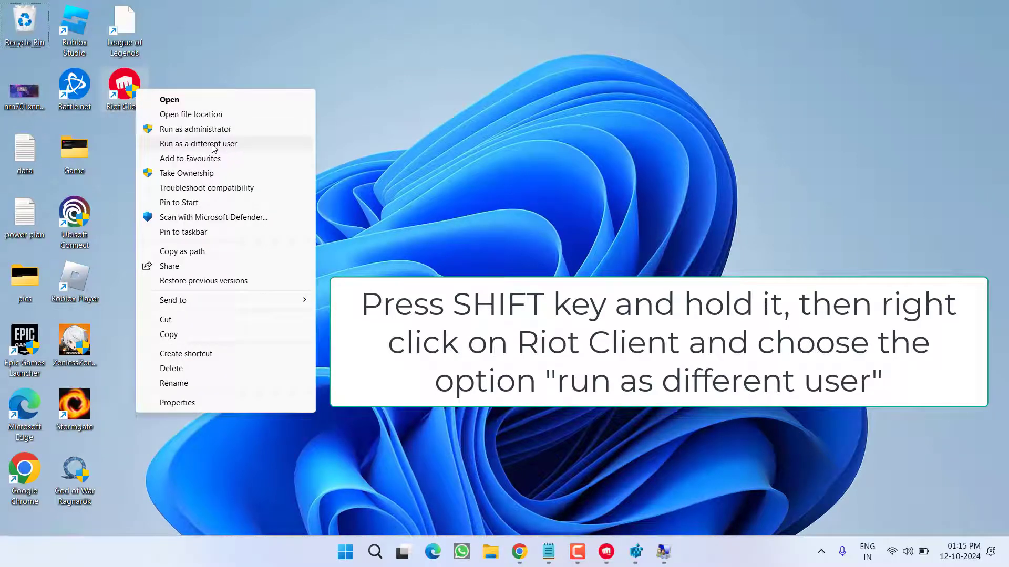
{"action": "left_click", "coordinate": [198, 143]}
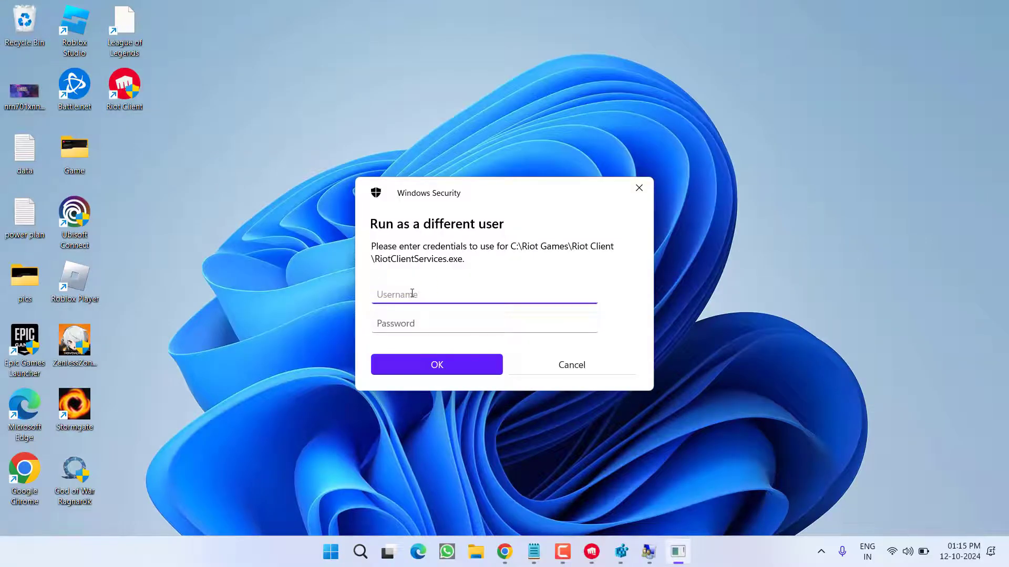
Enter the lotusgeek credentials so Riot Client launches under that account
{"action": "type", "text": "lotusgeek"}
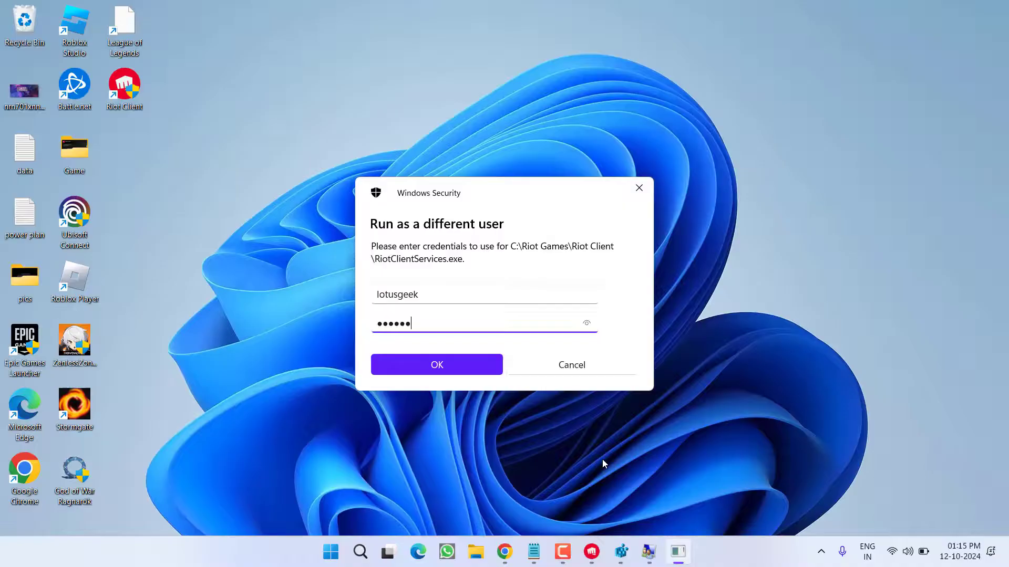
{"action": "left_click", "coordinate": [437, 364]}
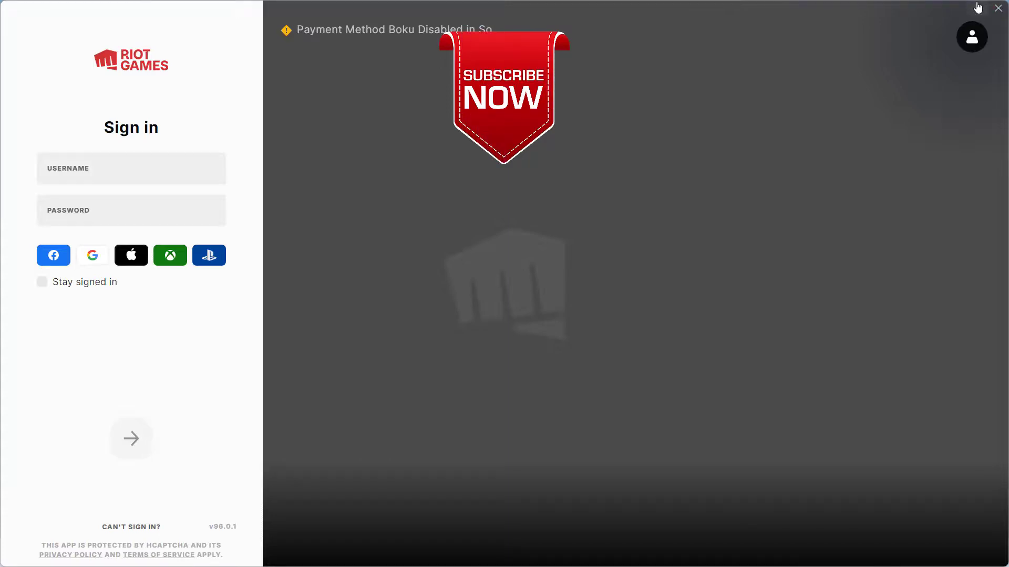
Close the Riot Client sign-in window and return focus to the desktop
{"action": "left_click", "coordinate": [998, 8]}
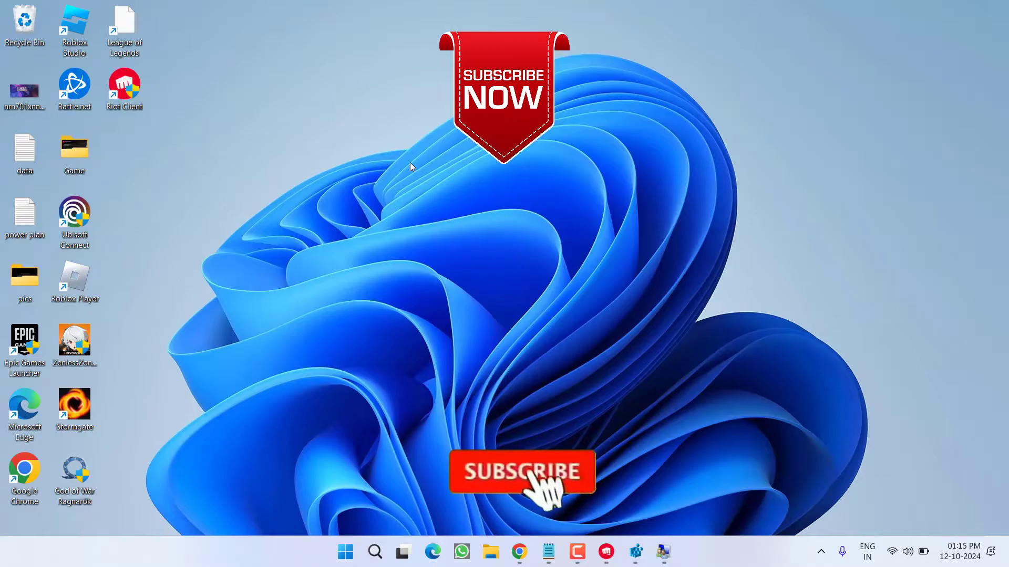
{"action": "left_click", "coordinate": [521, 472]}
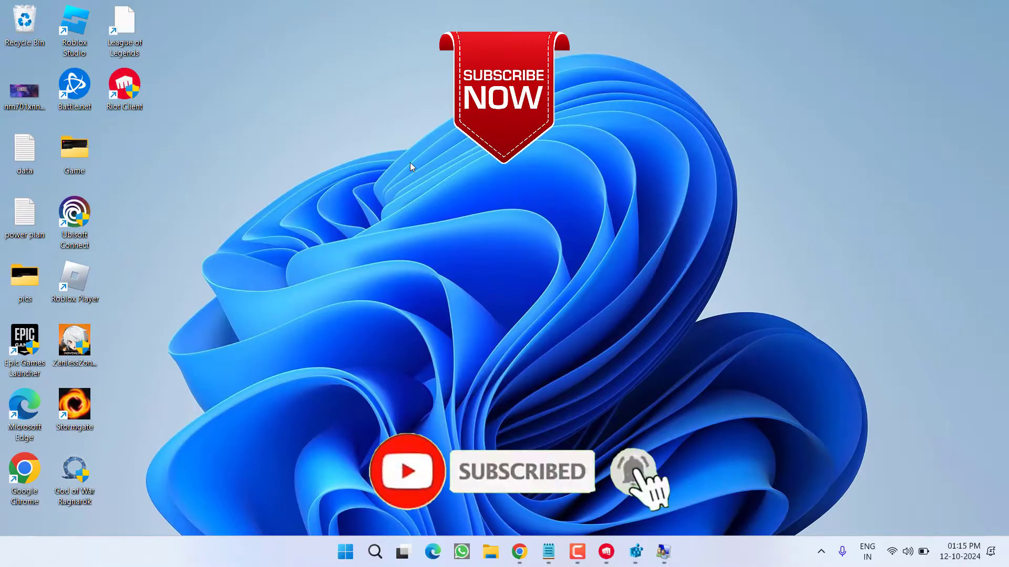